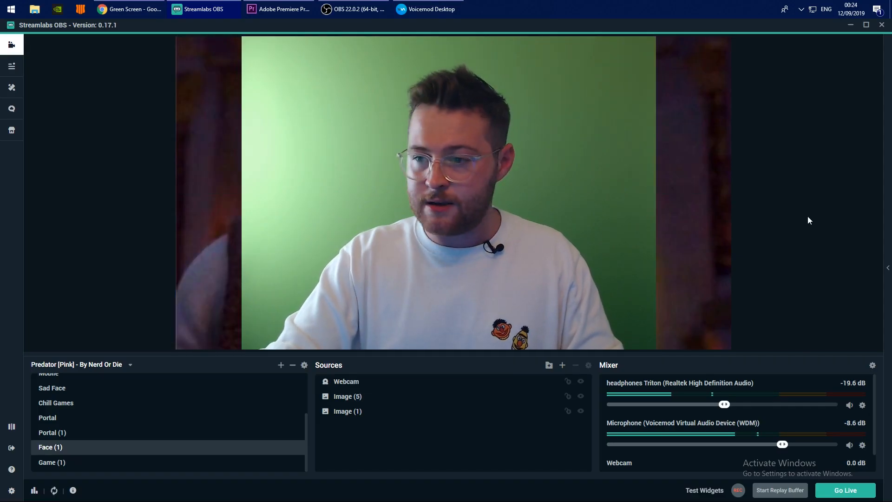
Open the Webcam source's context menu to reach its filters
{"action": "right_click", "coordinate": [345, 381]}
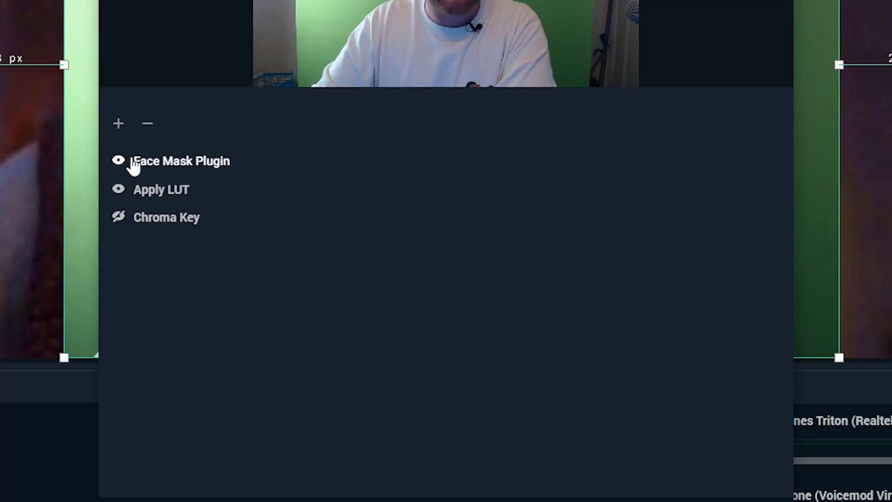
Add a Chroma Key filter to the webcam by searching 'Ch' in the filter type
{"action": "type", "text": "Ch"}
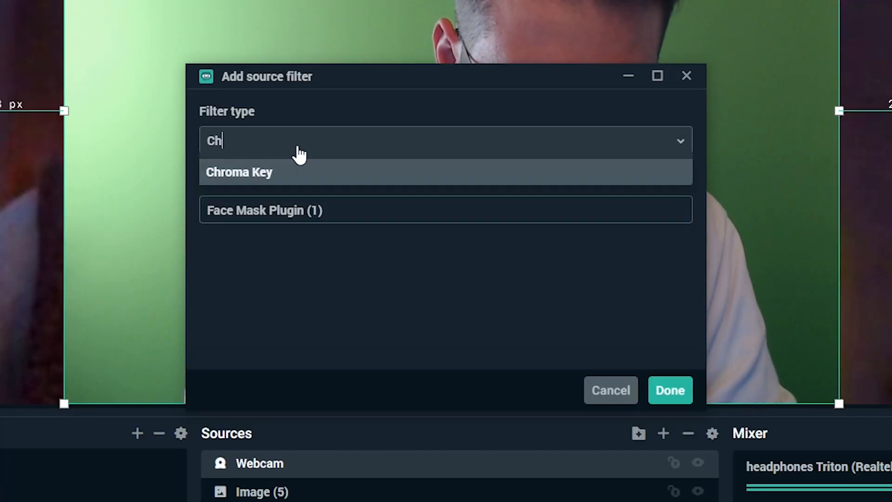
{"action": "left_click", "coordinate": [239, 172]}
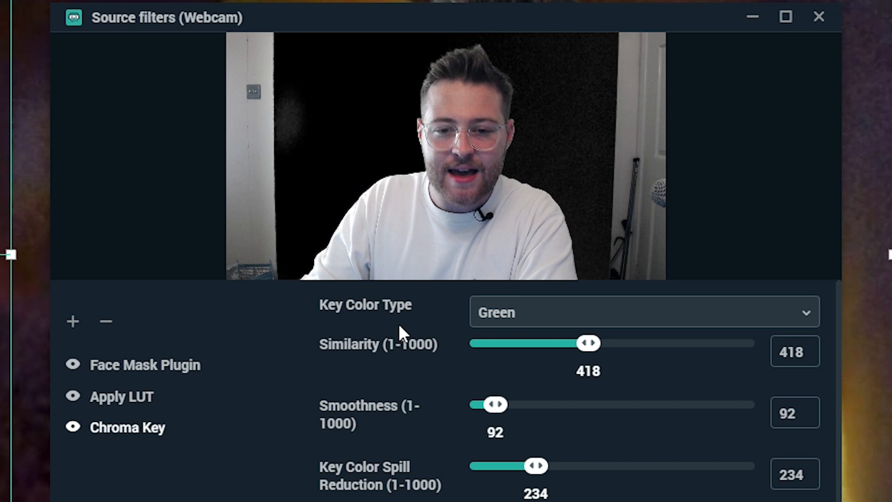
{"action": "left_click", "coordinate": [643, 312]}
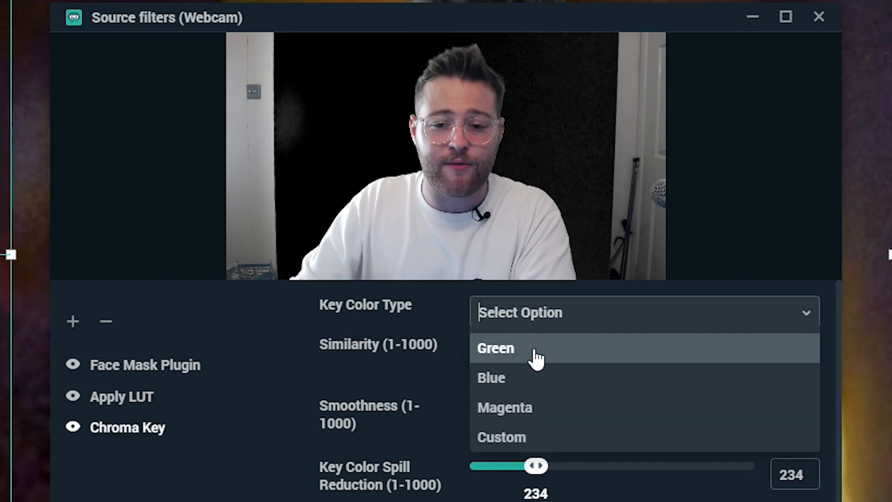
{"action": "mouse_move", "coordinate": [515, 438]}
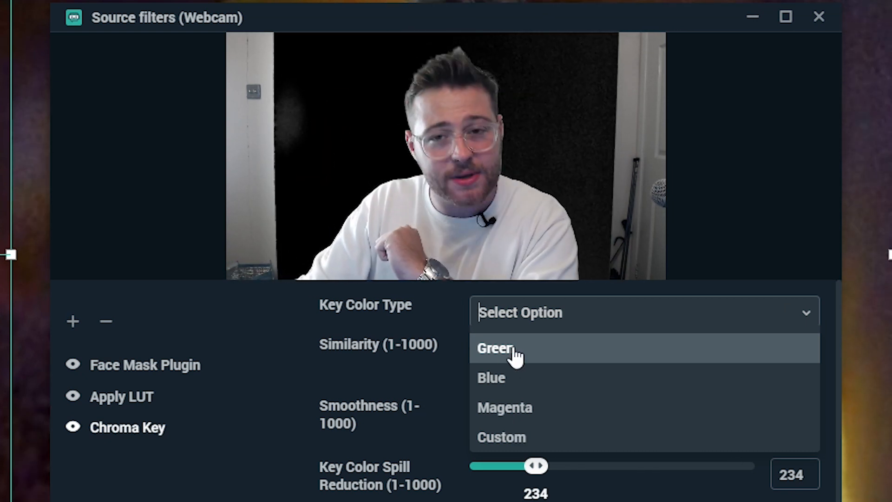
{"action": "left_click", "coordinate": [494, 348]}
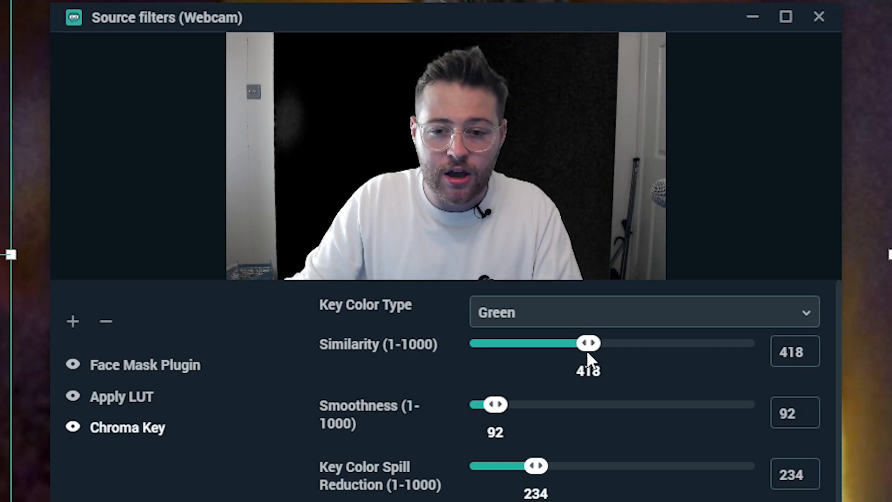
{"action": "left_click_drag", "start_coordinate": [588, 343], "coordinate": [643, 343]}
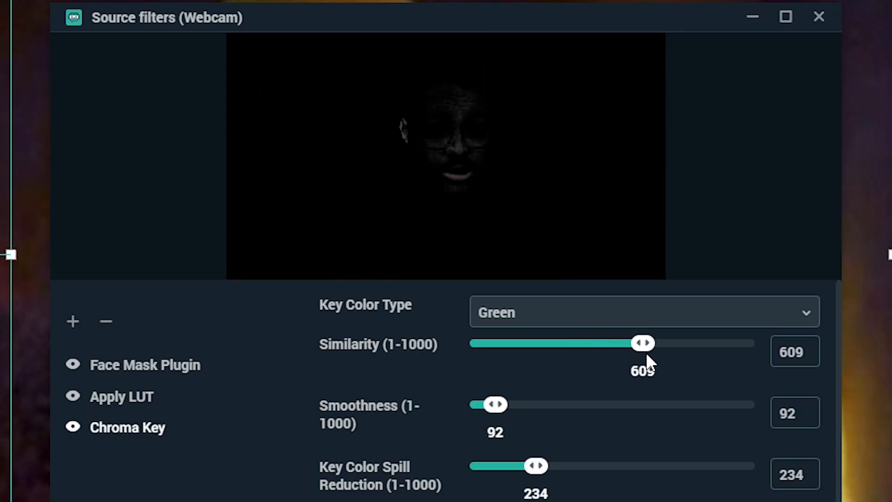
{"action": "left_click_drag", "start_coordinate": [643, 342], "coordinate": [553, 343]}
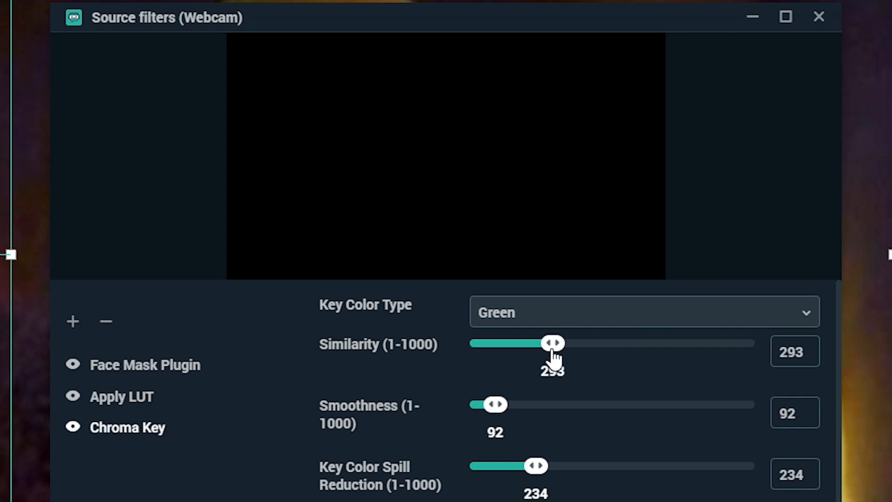
{"action": "left_click_drag", "start_coordinate": [552, 342], "coordinate": [471, 342]}
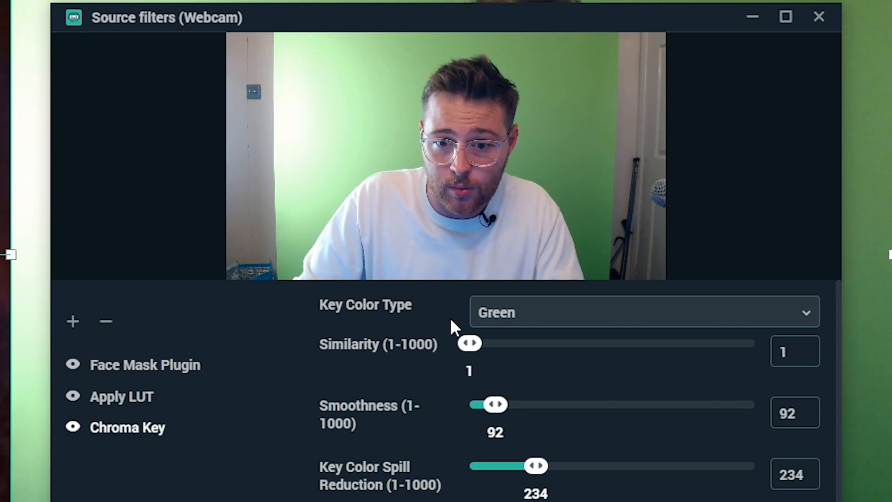
{"action": "left_click_drag", "start_coordinate": [471, 342], "coordinate": [550, 342]}
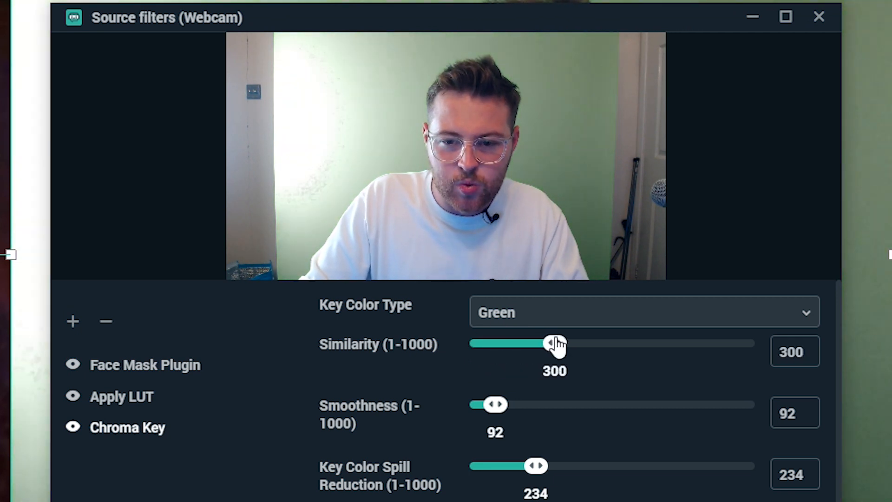
{"action": "left_click_drag", "start_coordinate": [549, 343], "coordinate": [586, 343]}
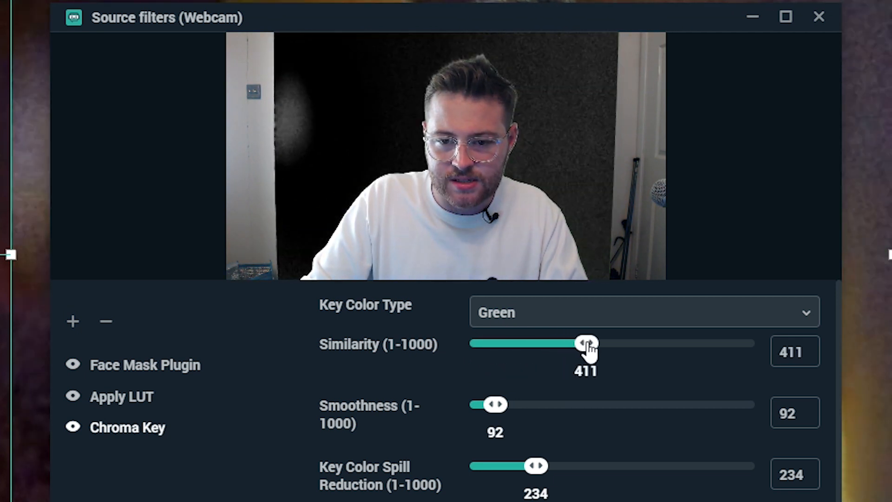
{"action": "left_click_drag", "start_coordinate": [586, 343], "coordinate": [591, 343]}
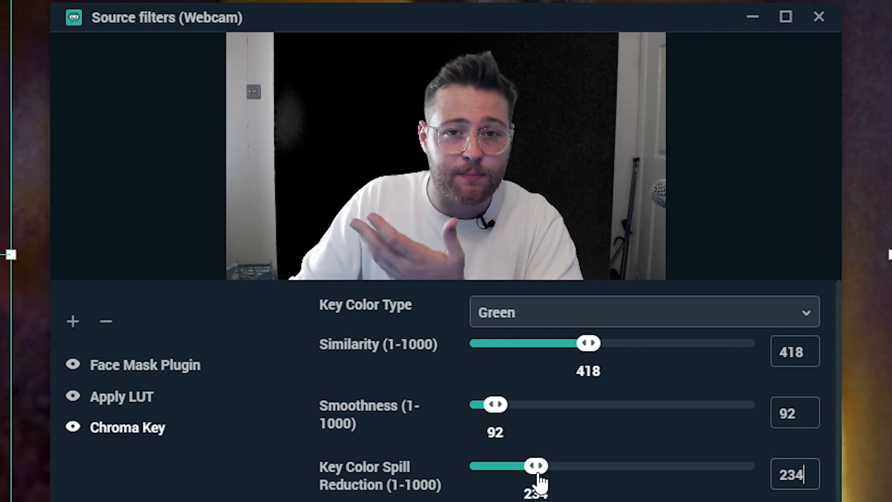
Test spill reduction from 165 to 1000, settle on 234, and close the filters window
{"action": "left_click_drag", "start_coordinate": [535, 466], "coordinate": [716, 466]}
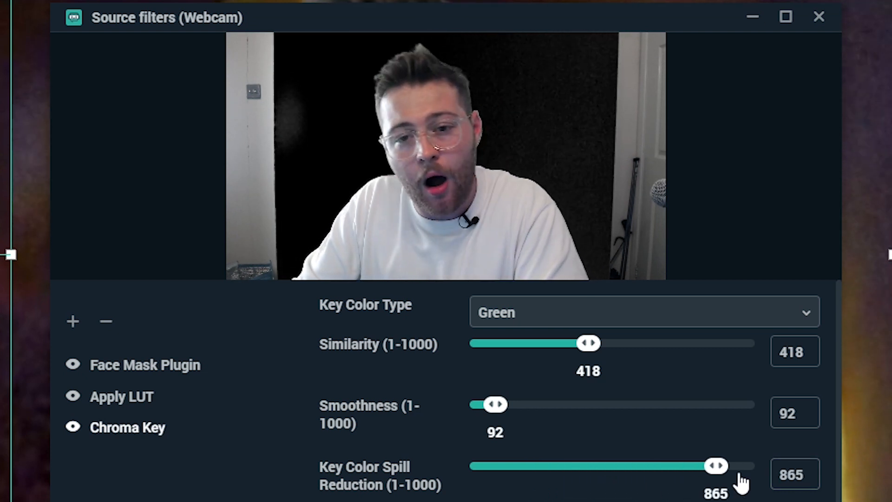
{"action": "left_click_drag", "start_coordinate": [716, 466], "coordinate": [754, 466]}
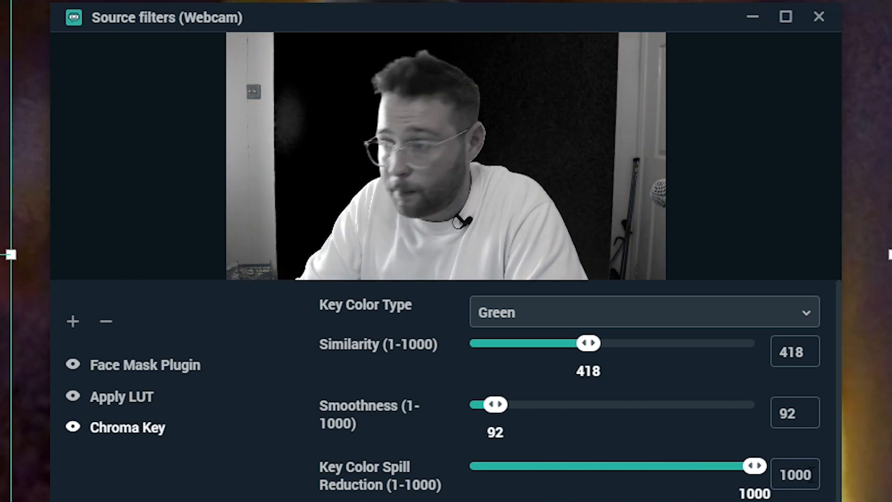
{"action": "left_click_drag", "start_coordinate": [753, 465], "coordinate": [515, 465]}
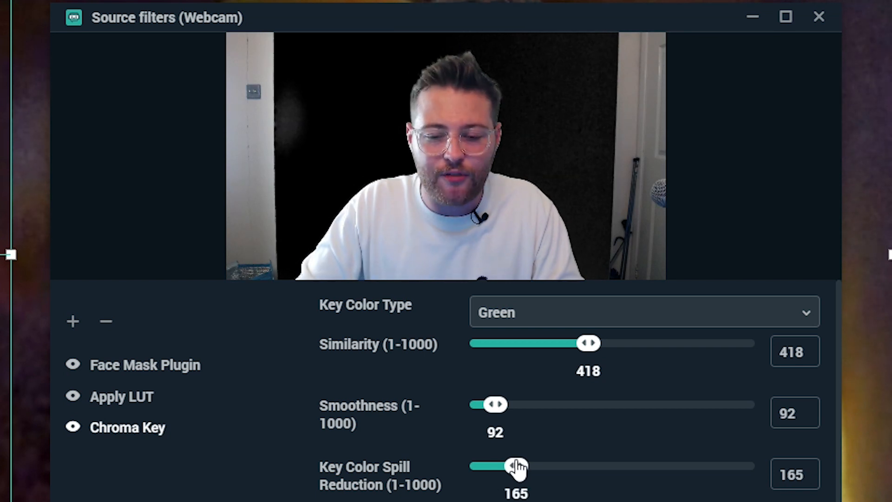
{"action": "left_click_drag", "start_coordinate": [515, 465], "coordinate": [592, 466]}
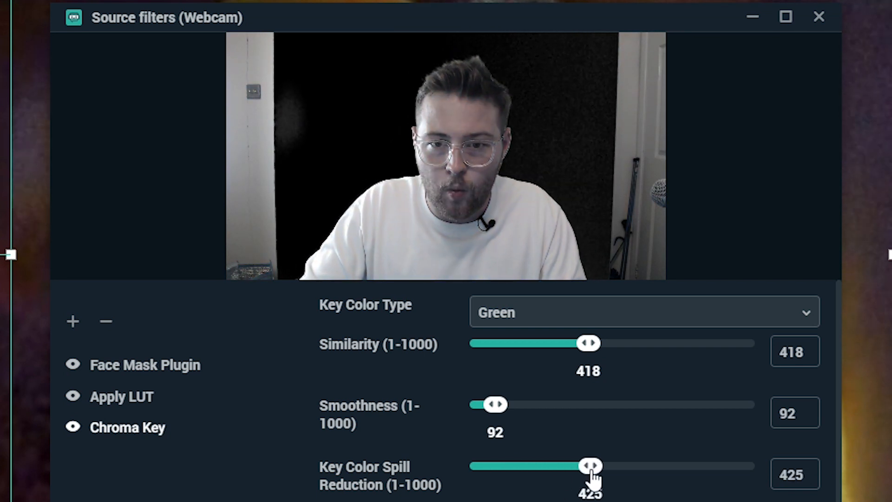
{"action": "left_click_drag", "start_coordinate": [590, 466], "coordinate": [502, 466]}
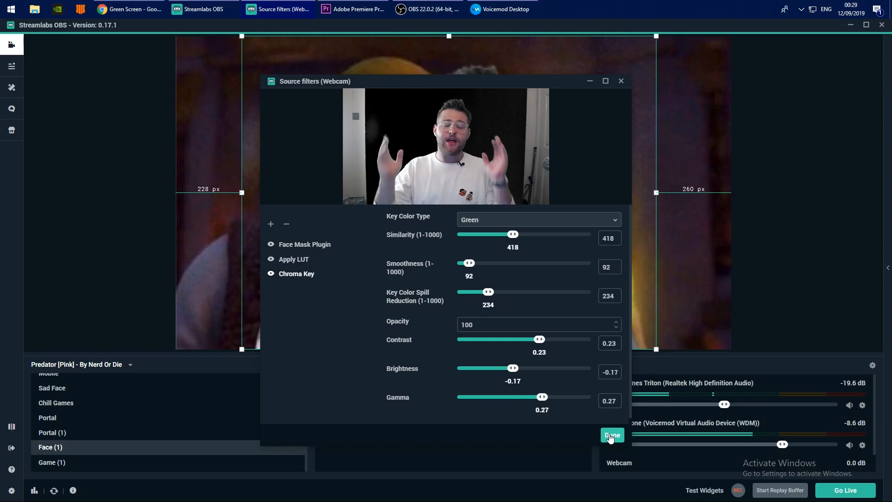
{"action": "left_click", "coordinate": [612, 435]}
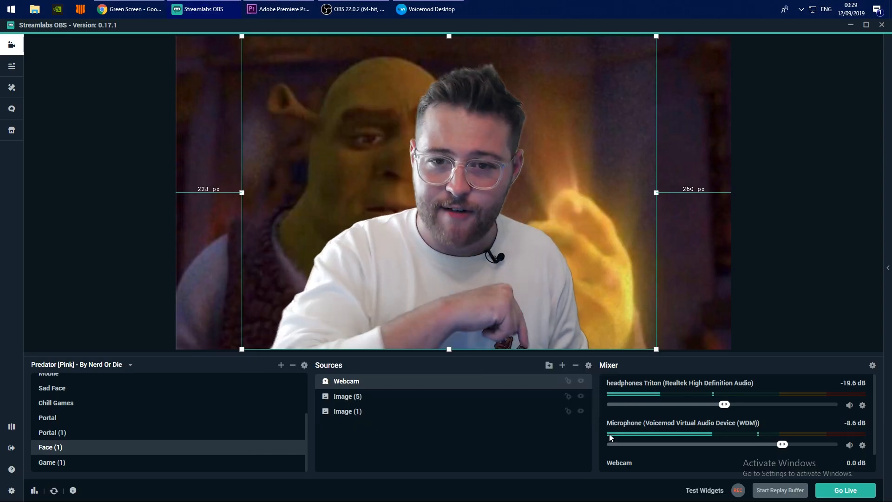